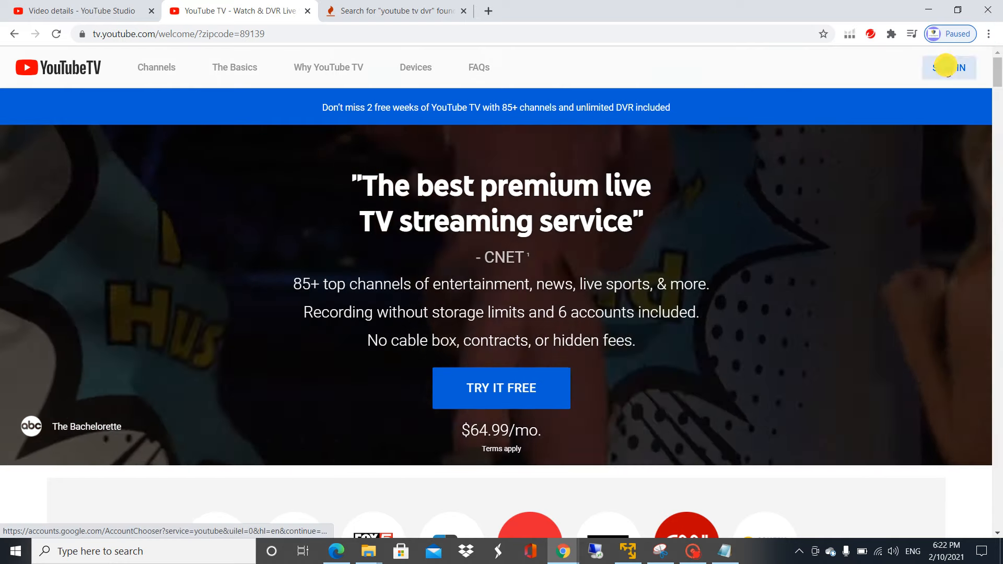
# Step: Start signing in to YouTube TV to reach the Google account chooser
pyautogui.click(948, 67)
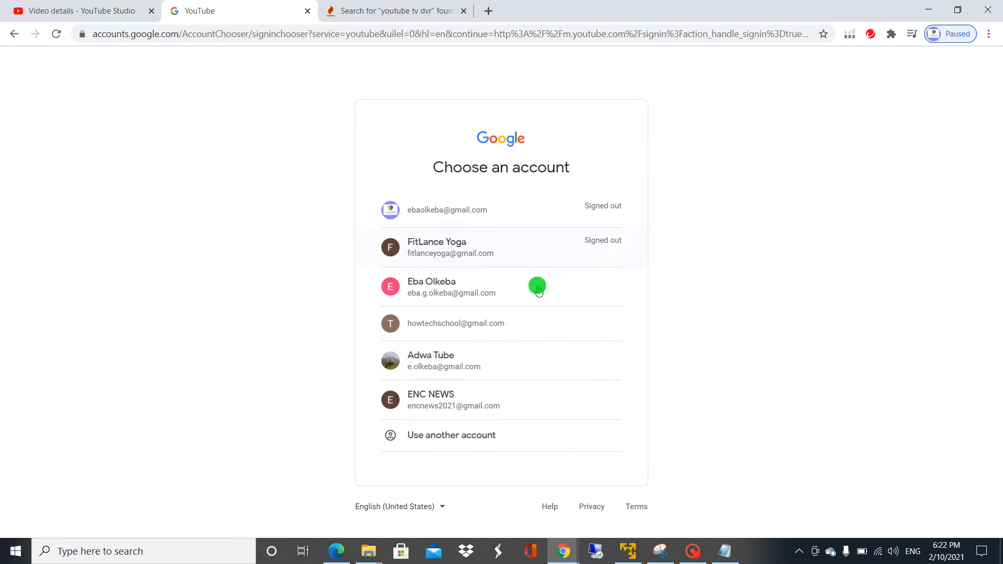
pyautogui.moveTo(519, 298)
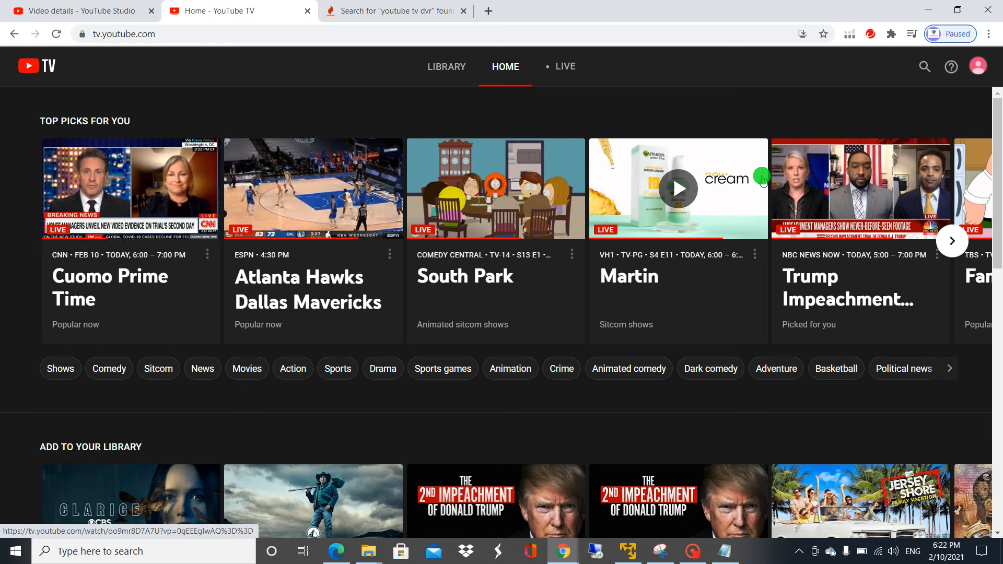
pyautogui.moveTo(446, 66)
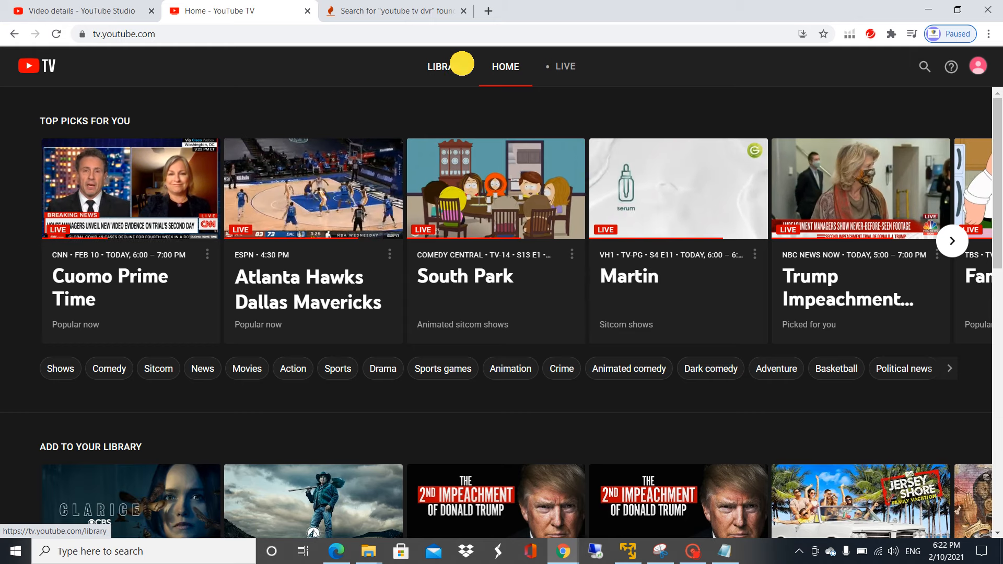
# Step: Bring the Recordings section of the Library into view, showing five recordings
pyautogui.click(446, 65)
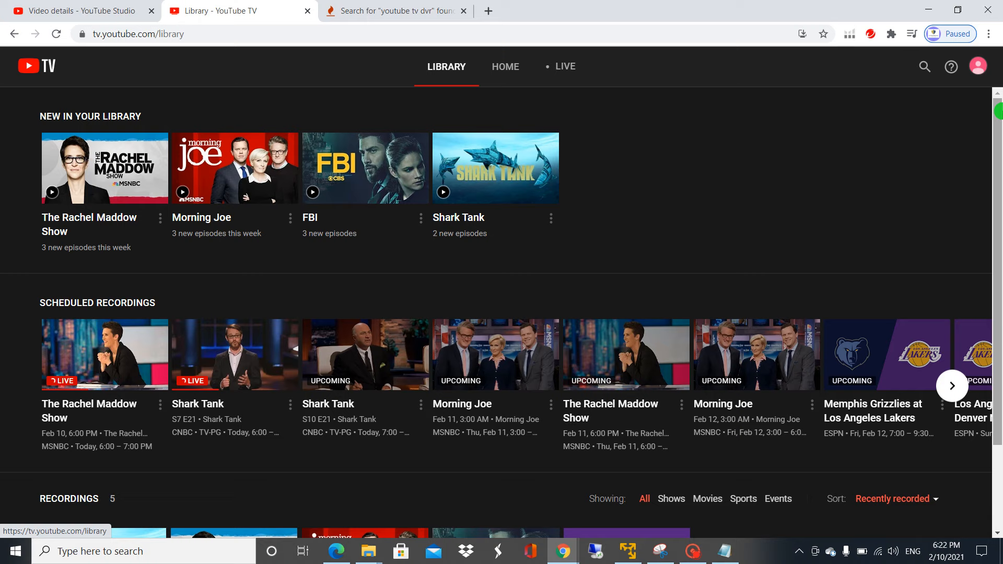
pyautogui.scroll(-3)
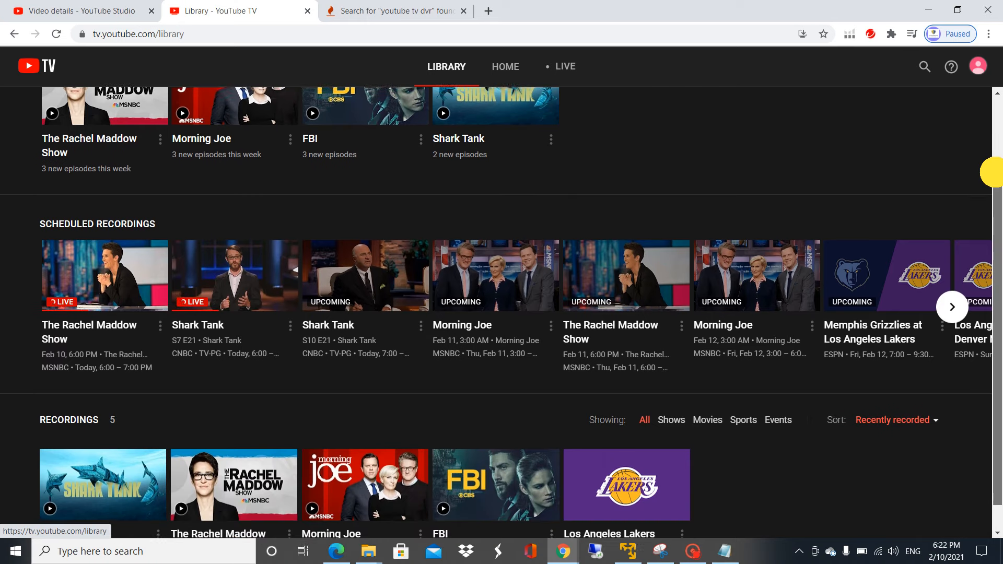
pyautogui.scroll(-3)
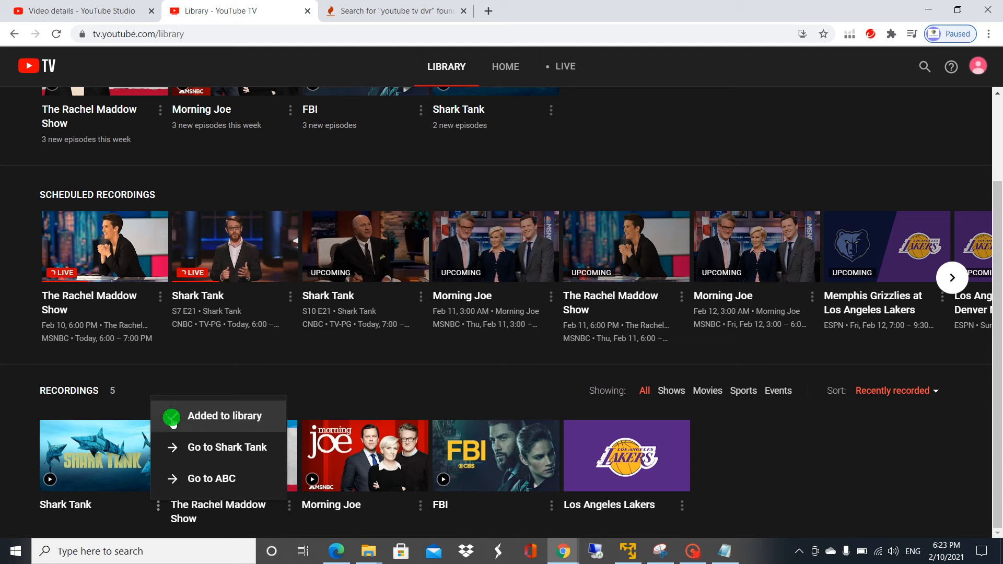
# Step: Remove Shark Tank from the library via 'Added to library', leaving four recordings
pyautogui.click(219, 414)
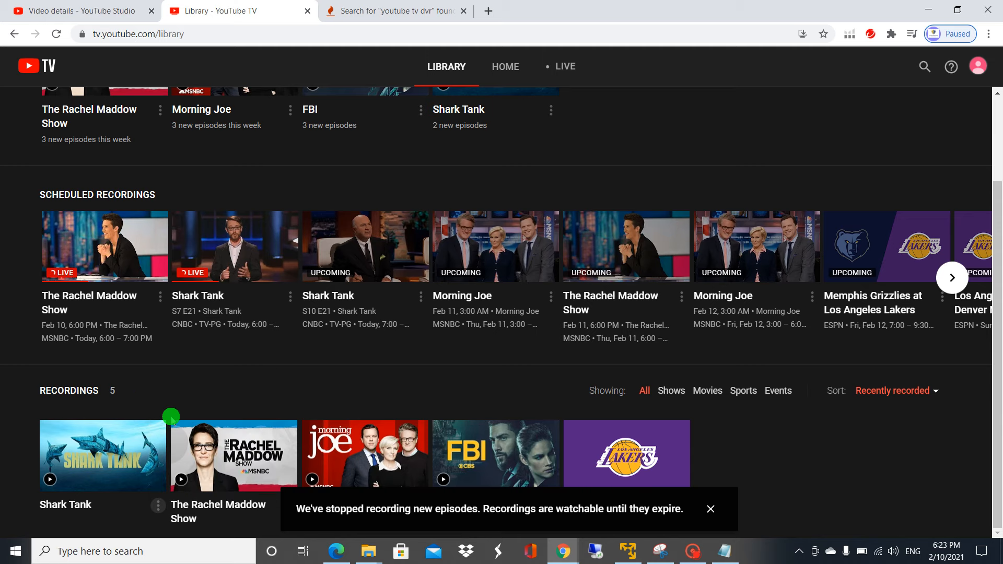
pyautogui.scroll(3)
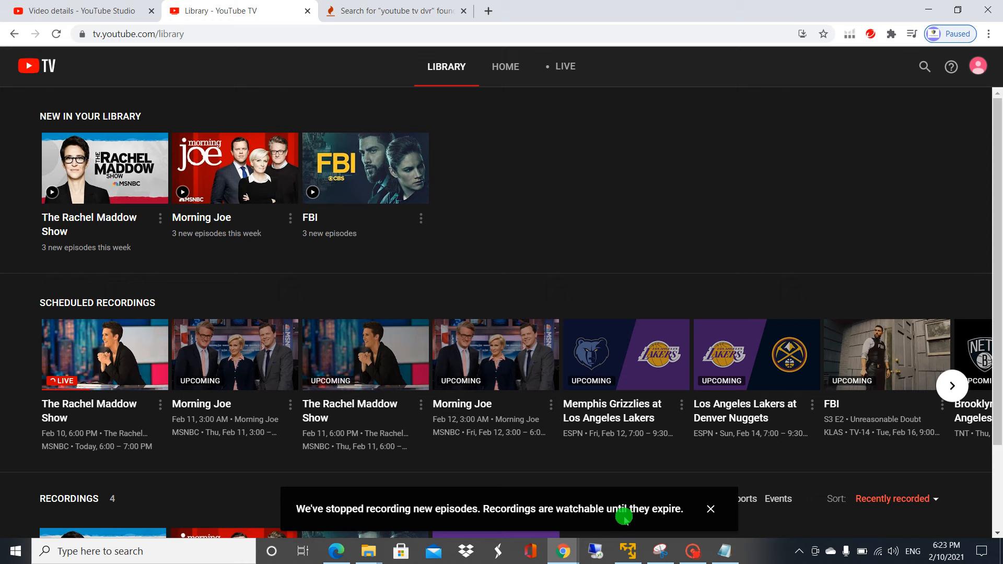
pyautogui.moveTo(723, 412)
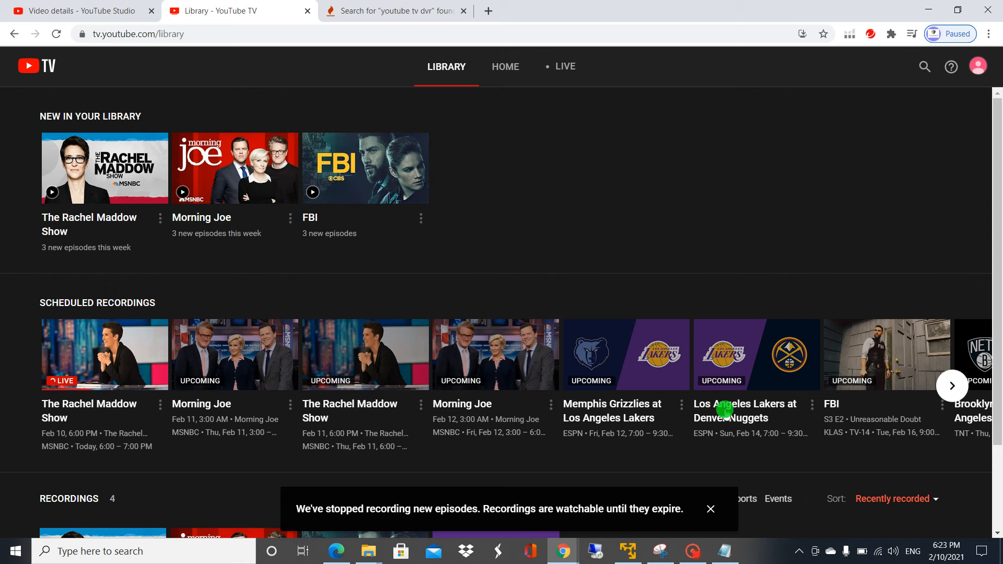
pyautogui.scroll(-3)
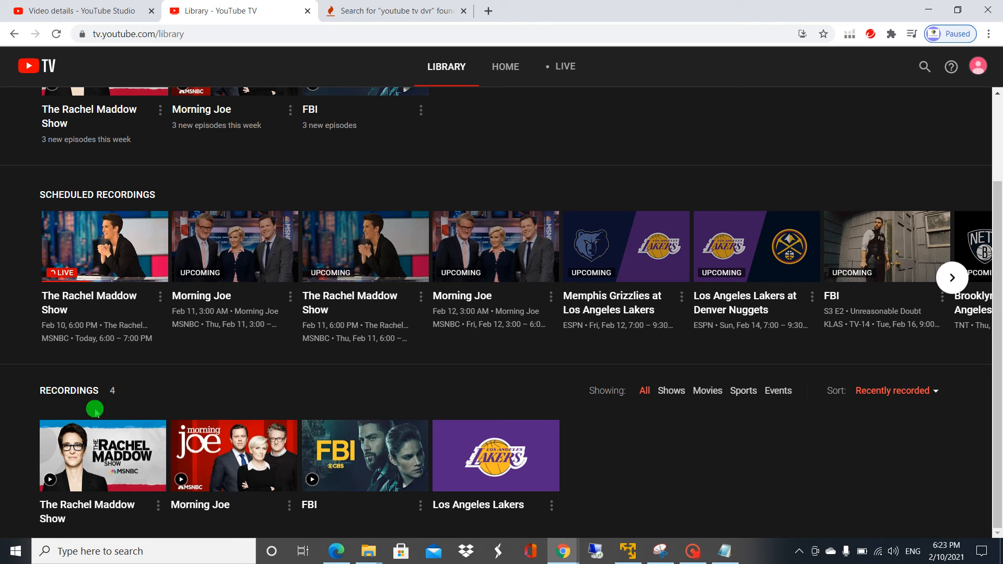
pyautogui.moveTo(538, 448)
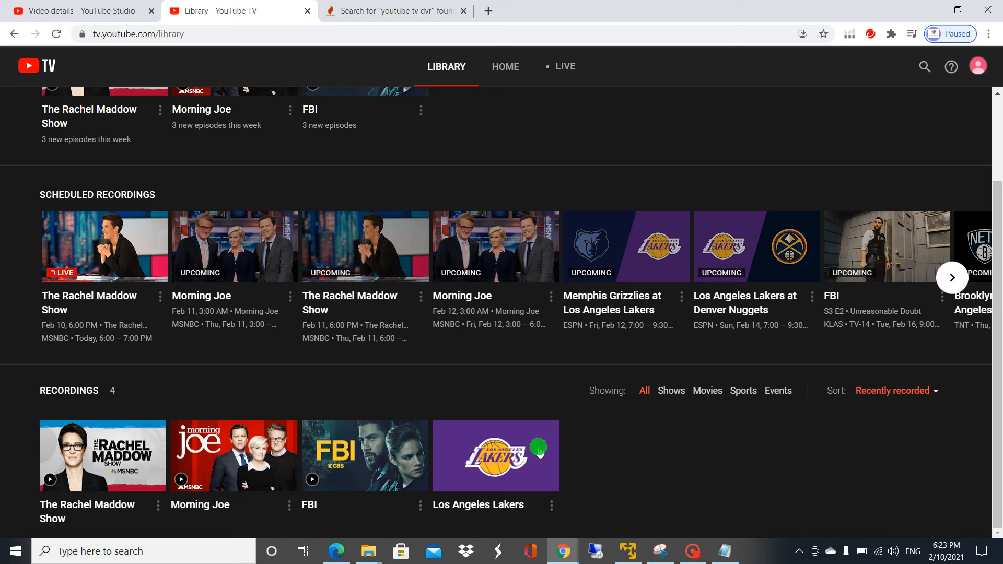
pyautogui.moveTo(422, 510)
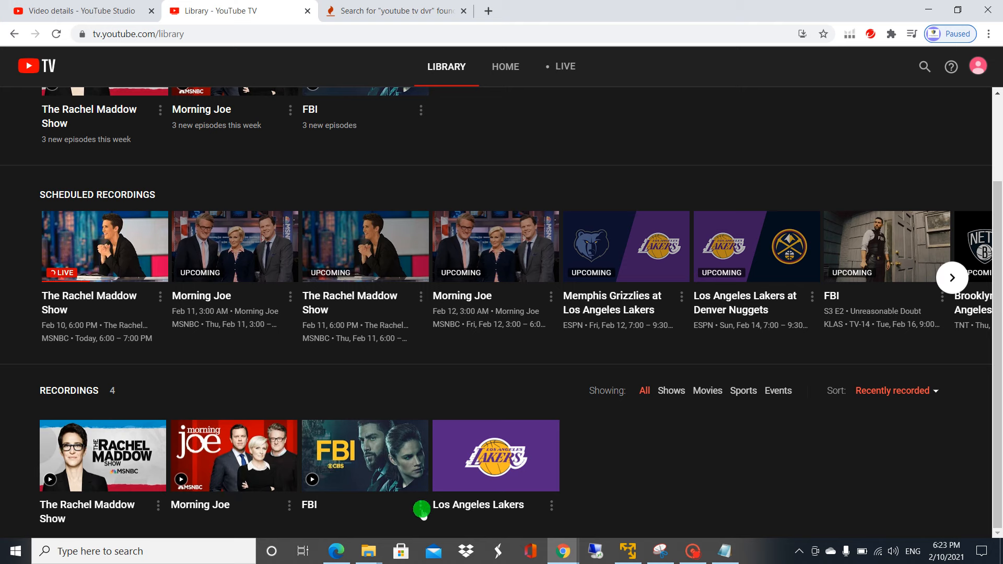
pyautogui.moveTo(404, 498)
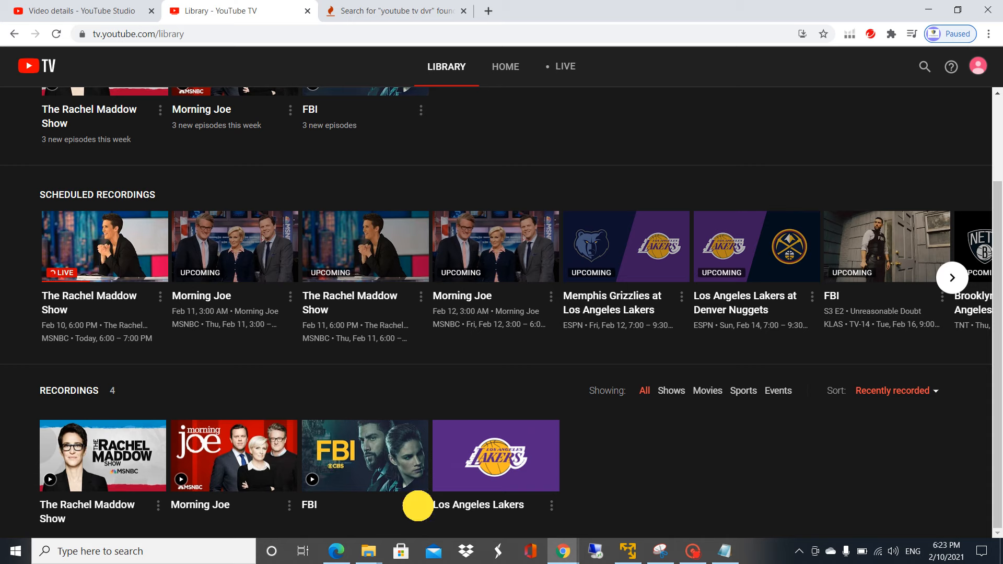
pyautogui.moveTo(458, 425)
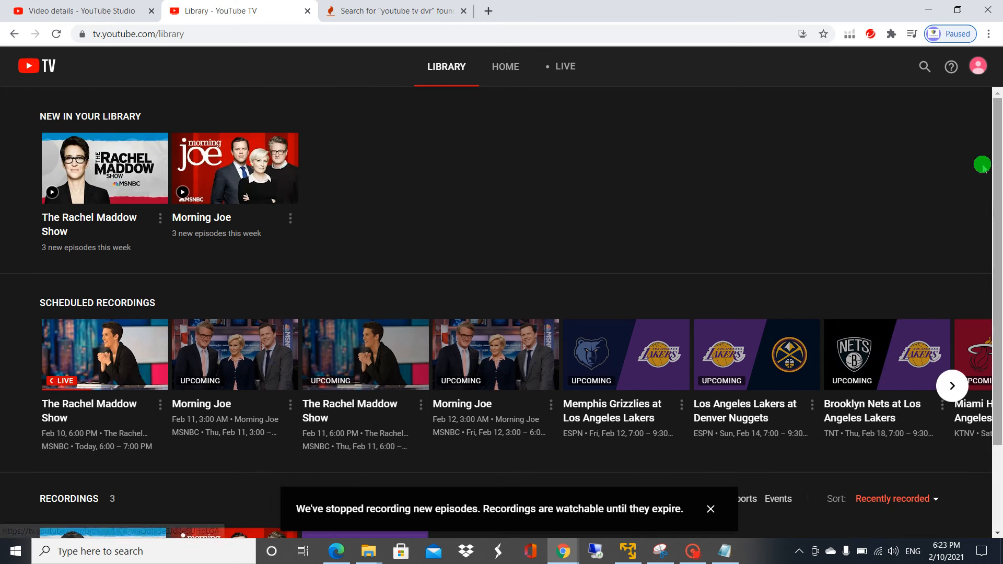
pyautogui.moveTo(446, 67)
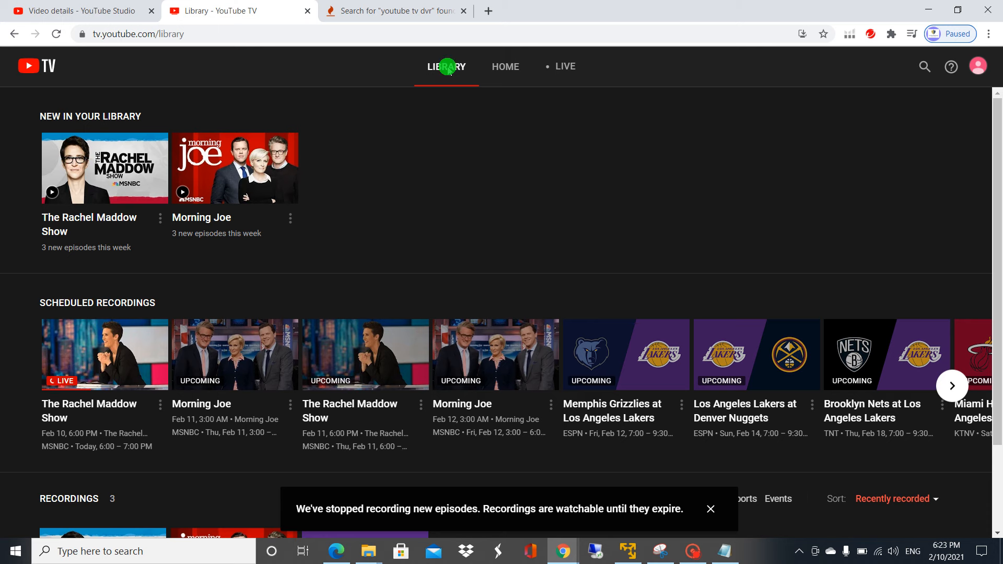
pyautogui.moveTo(995, 138)
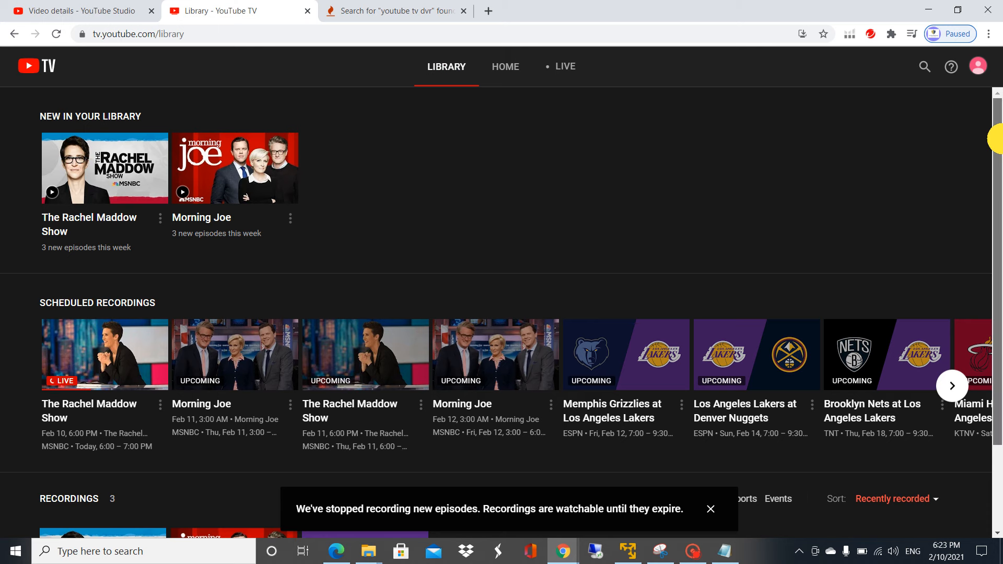
# Step: Scroll to confirm Recordings shows 3 after removing FBI
pyautogui.scroll(-3)
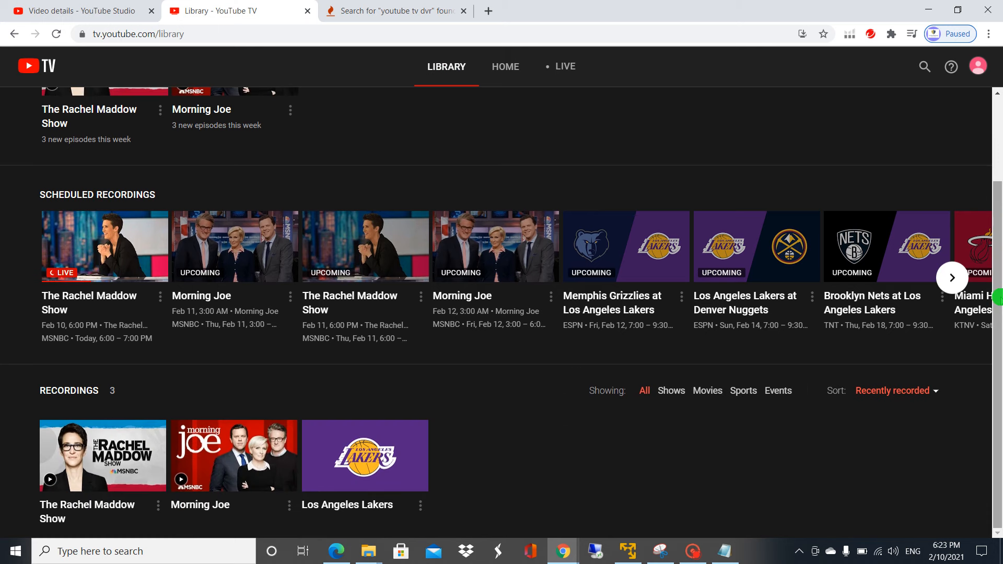